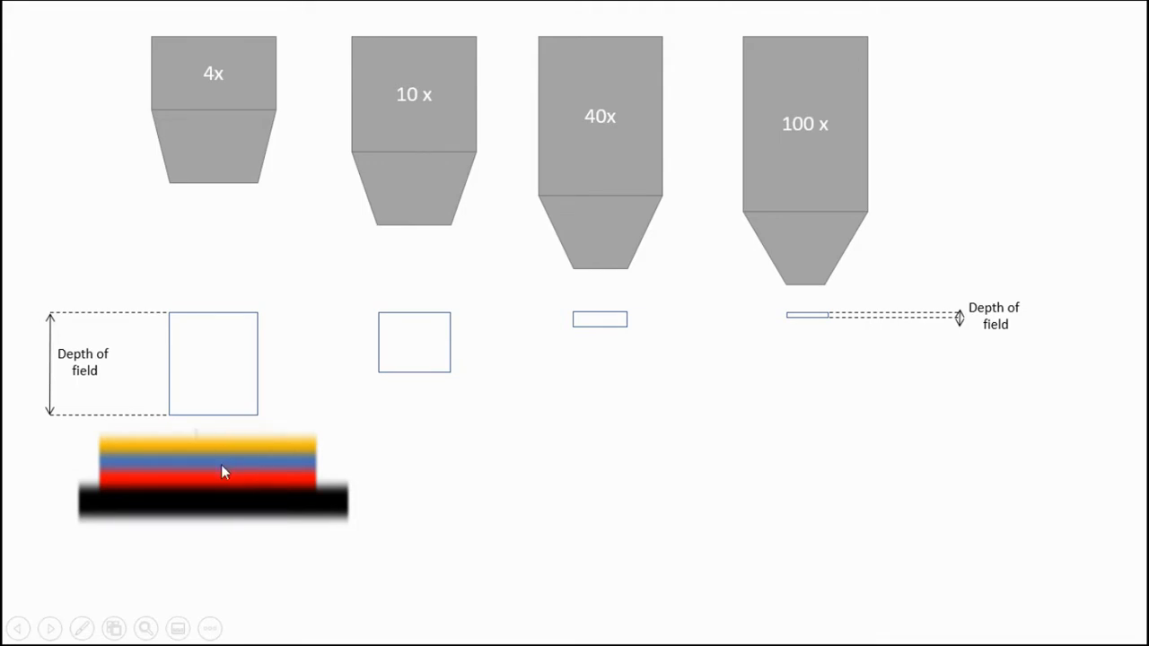
pyautogui.moveTo(655, 496)
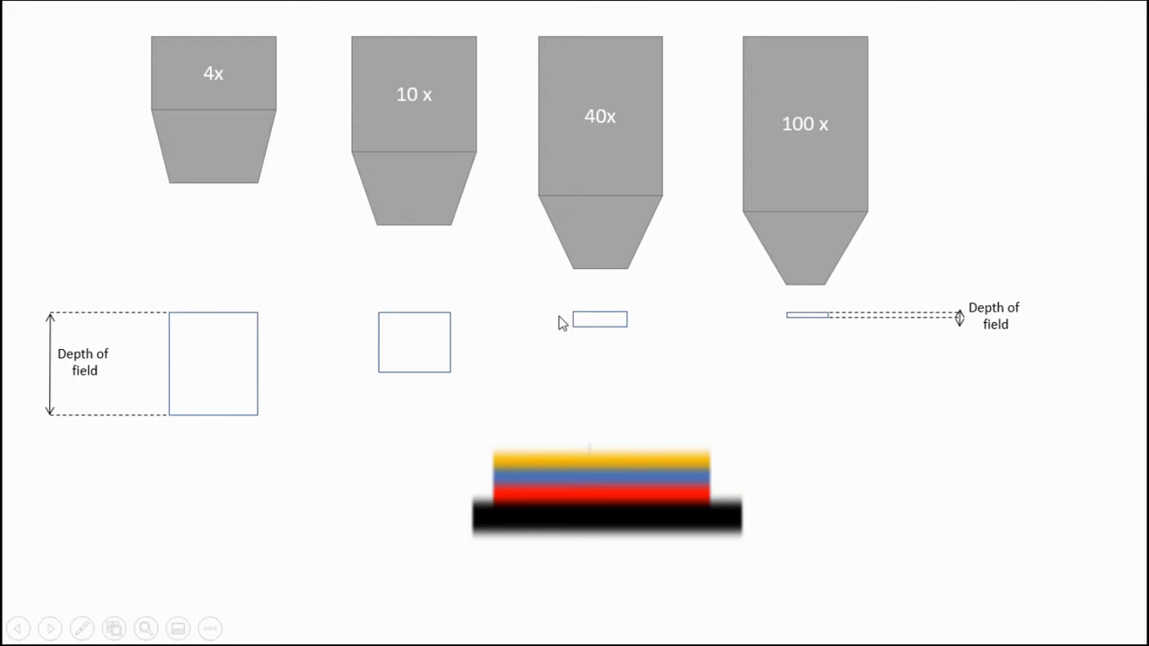
pyautogui.moveTo(769, 359)
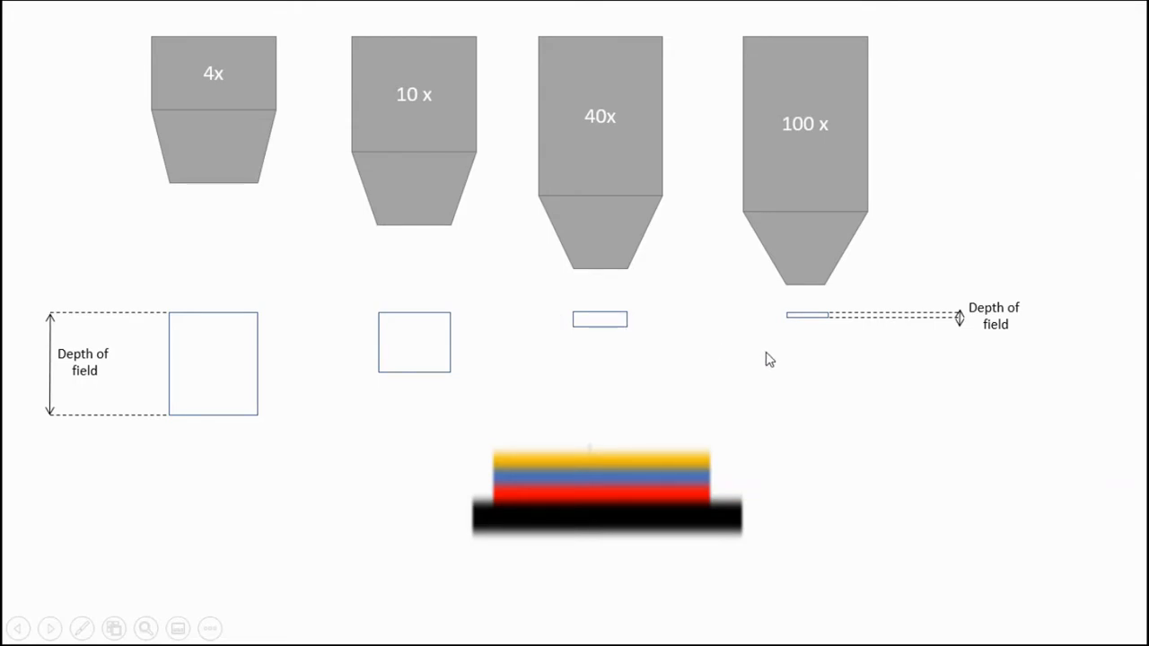